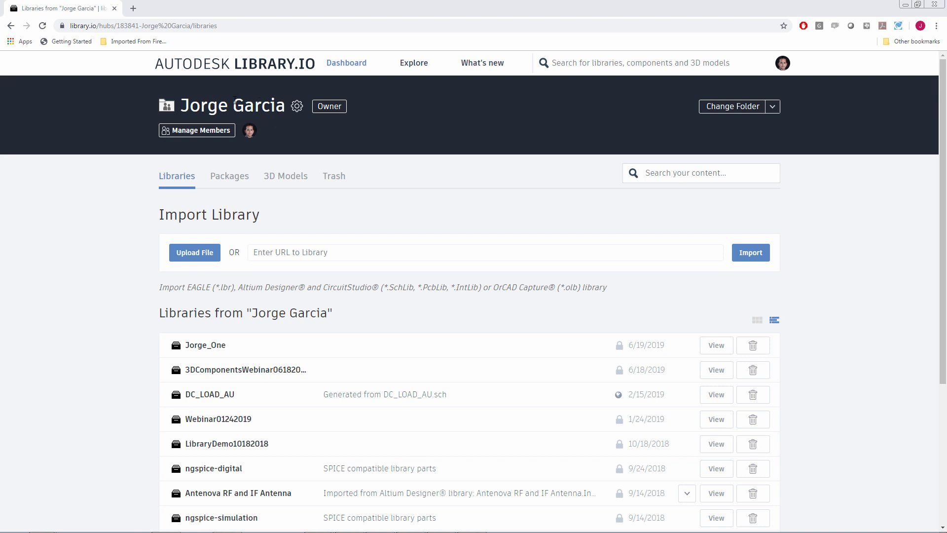
mouse_move(273, 126)
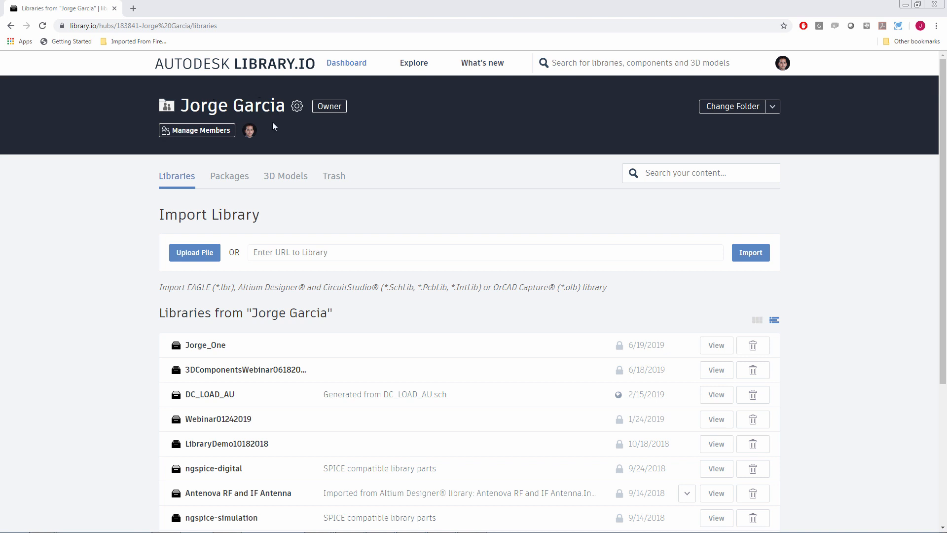
mouse_move(768, 125)
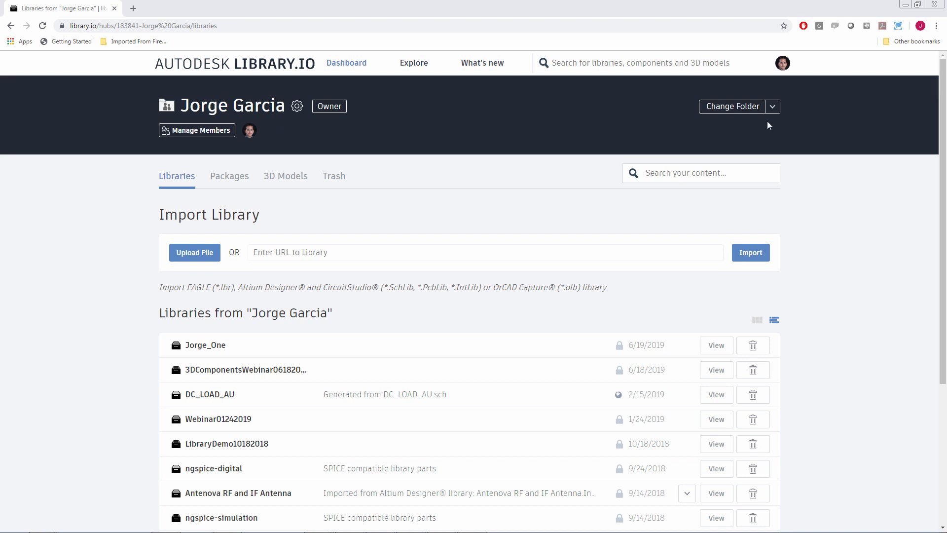
mouse_move(772, 113)
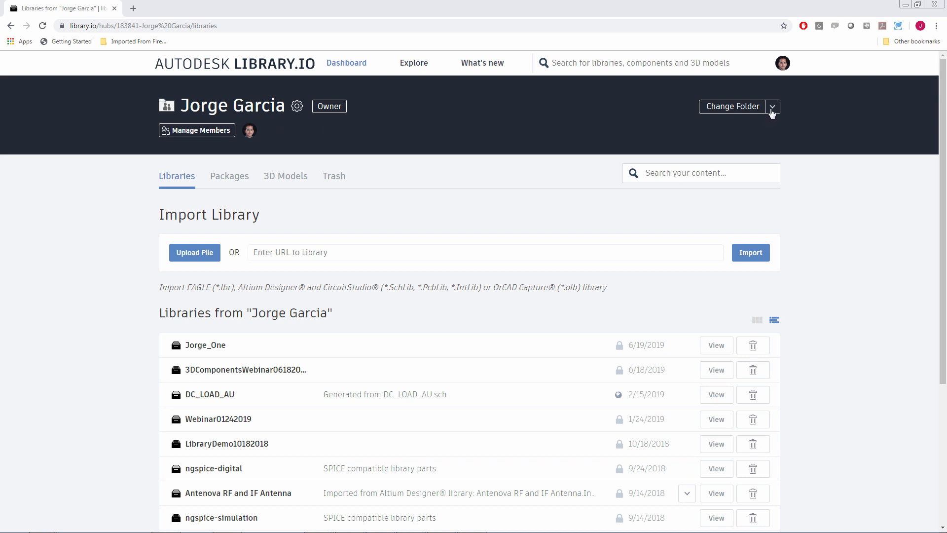
- Start a new managed folder from the folder dropdown and name it 'Video'
left_click(771, 107)
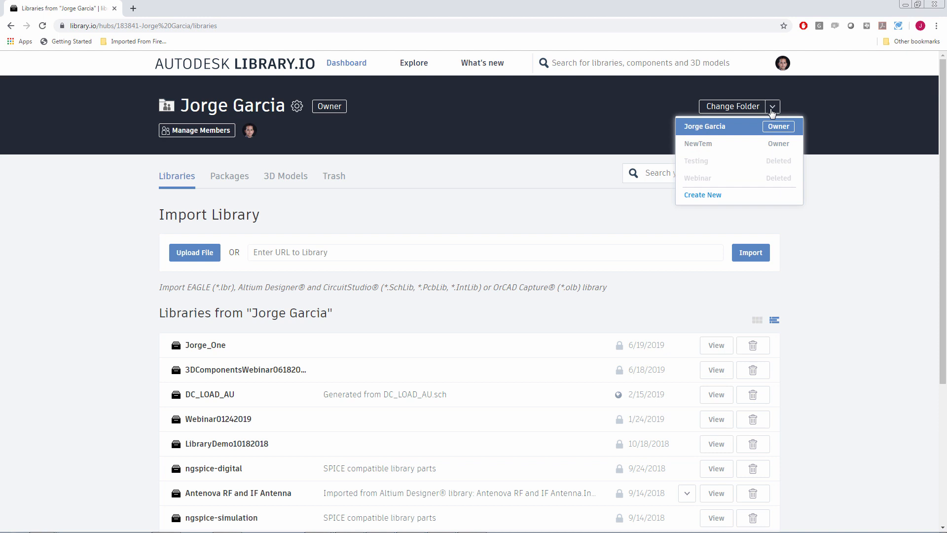
mouse_move(712, 199)
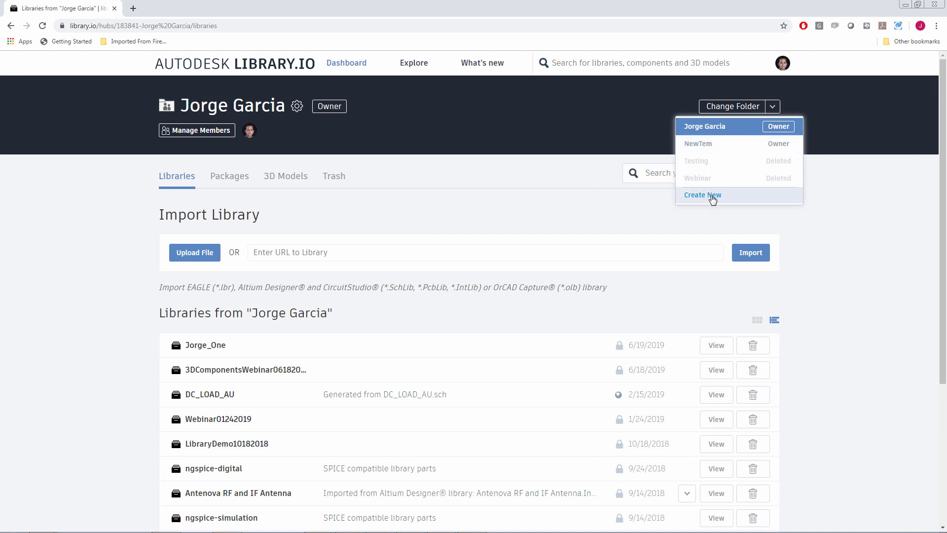
left_click(703, 194)
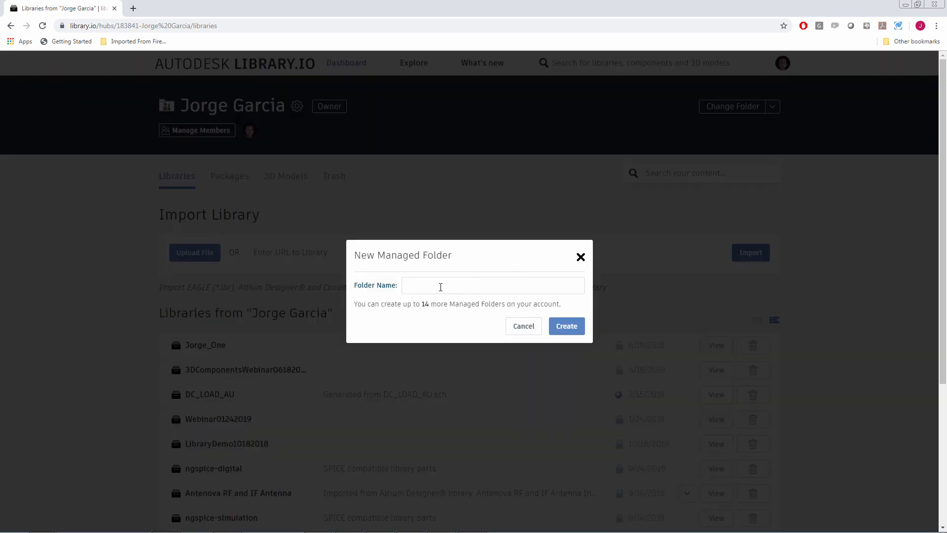
type("v")
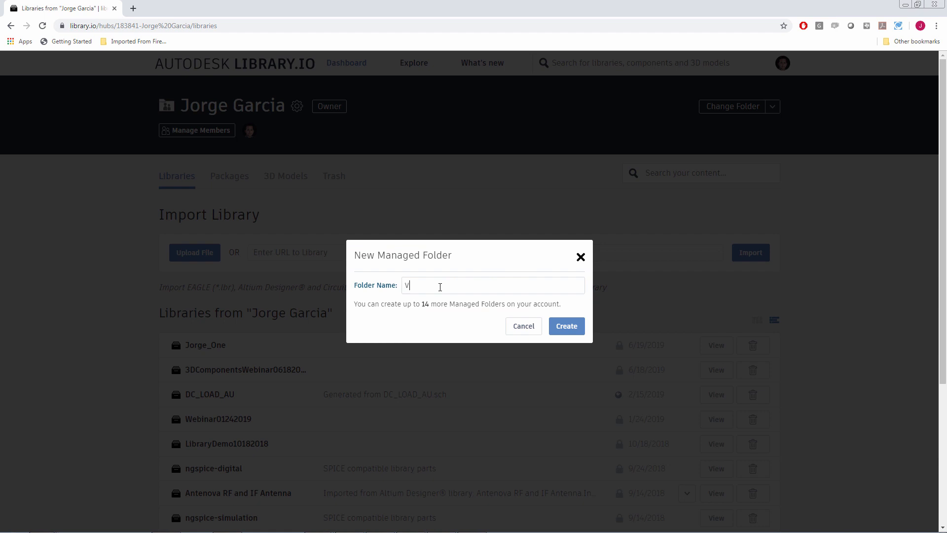
type("ideo")
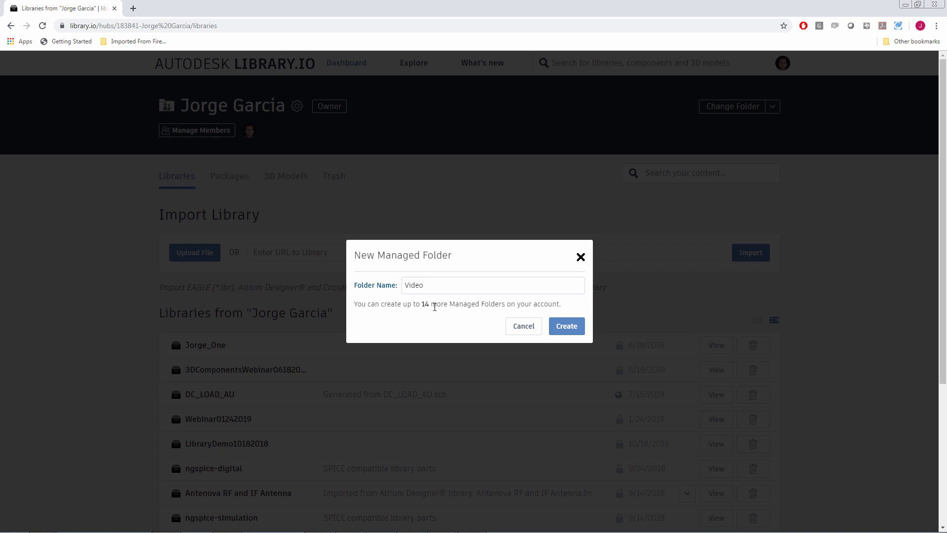
mouse_move(500, 308)
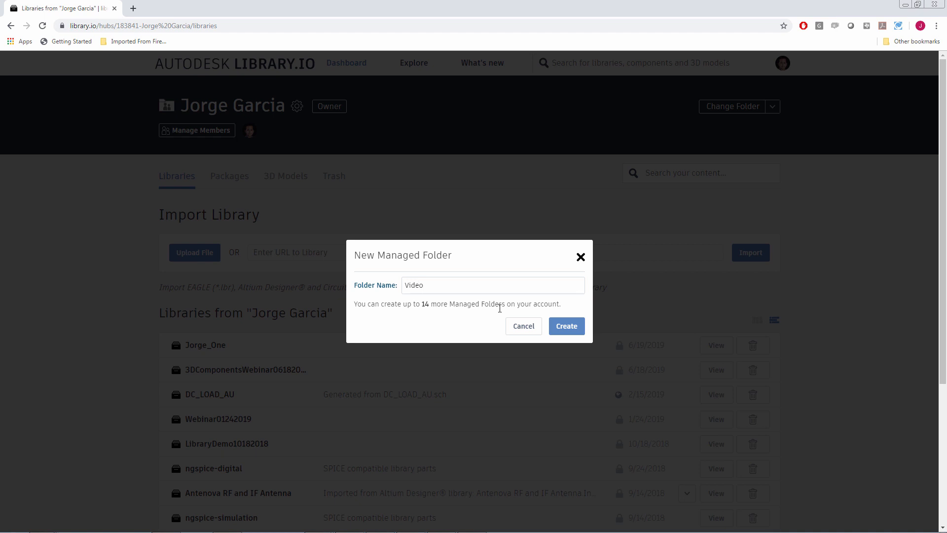
- Create the 'Video' folder and confirm its member list shows only the owner
left_click(566, 326)
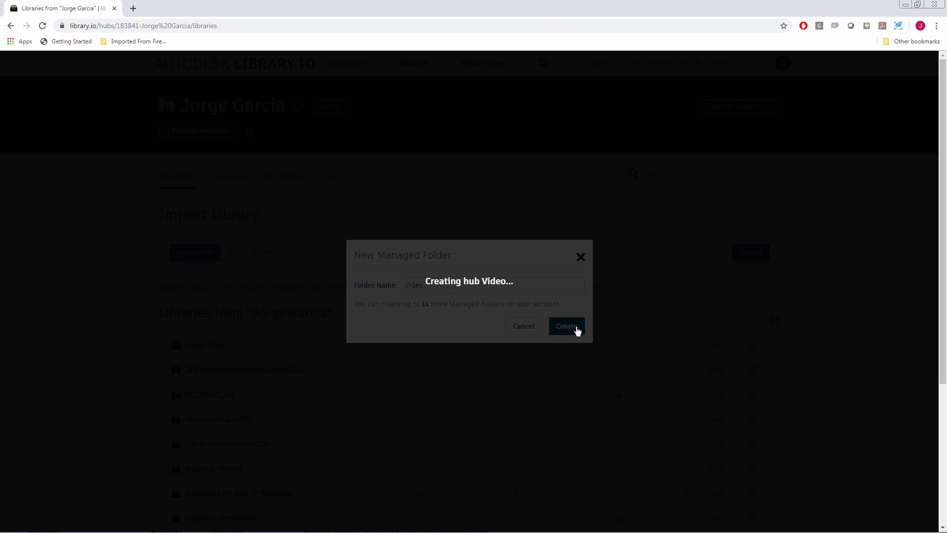
left_click(566, 325)
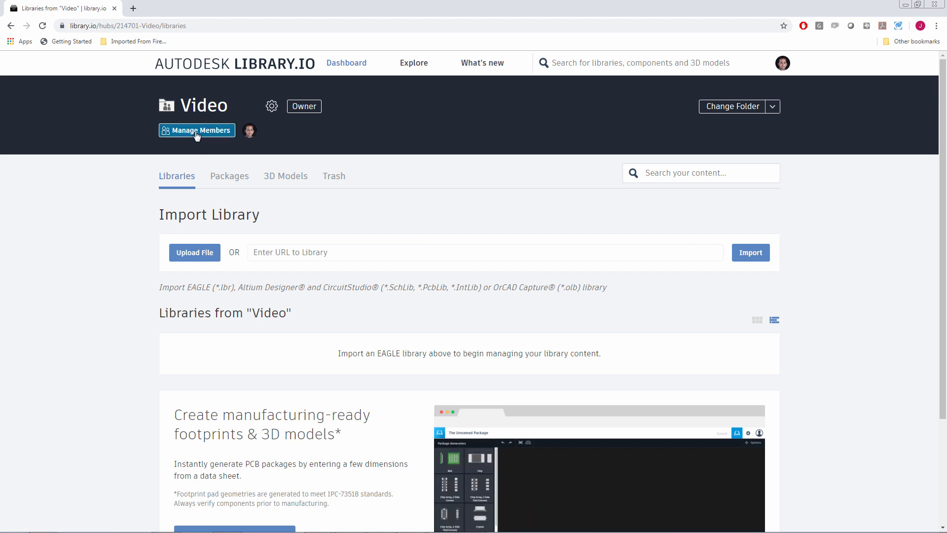
left_click(197, 130)
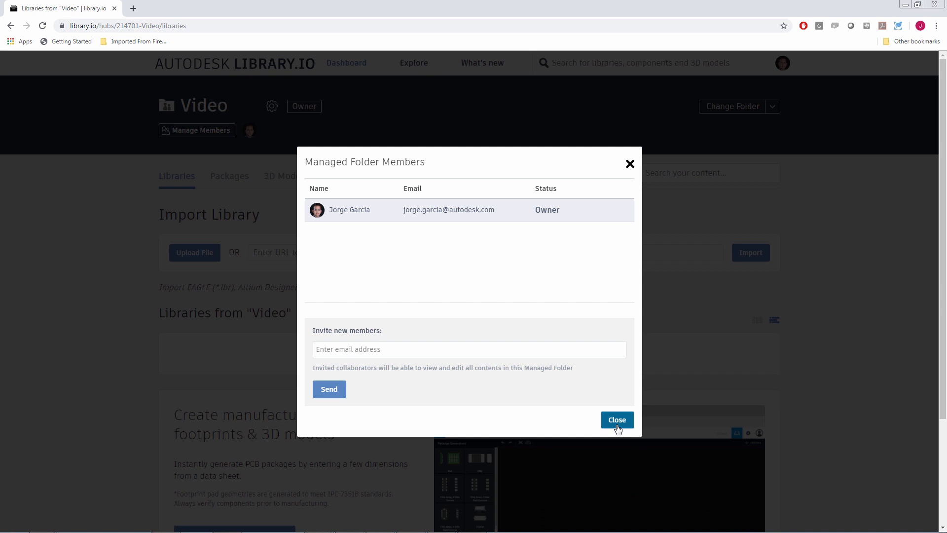
left_click(616, 419)
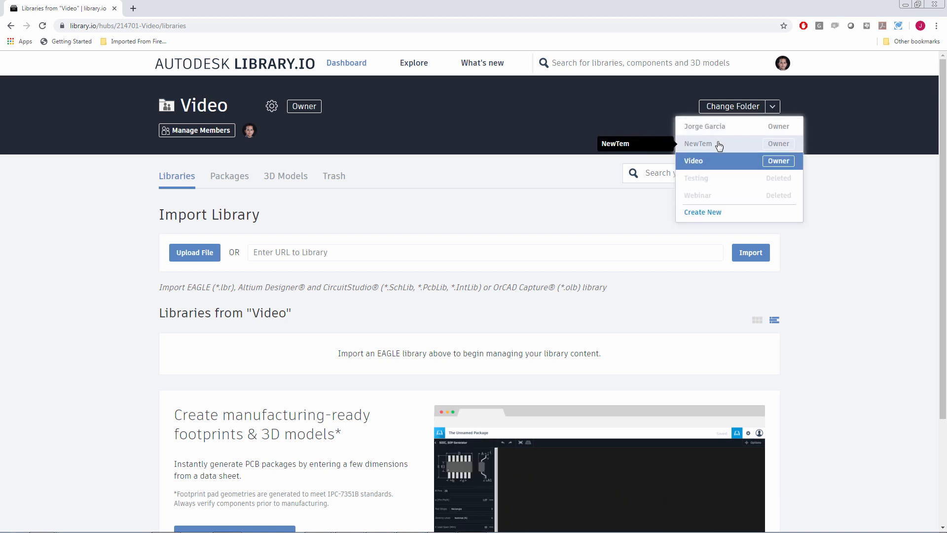
left_click(698, 144)
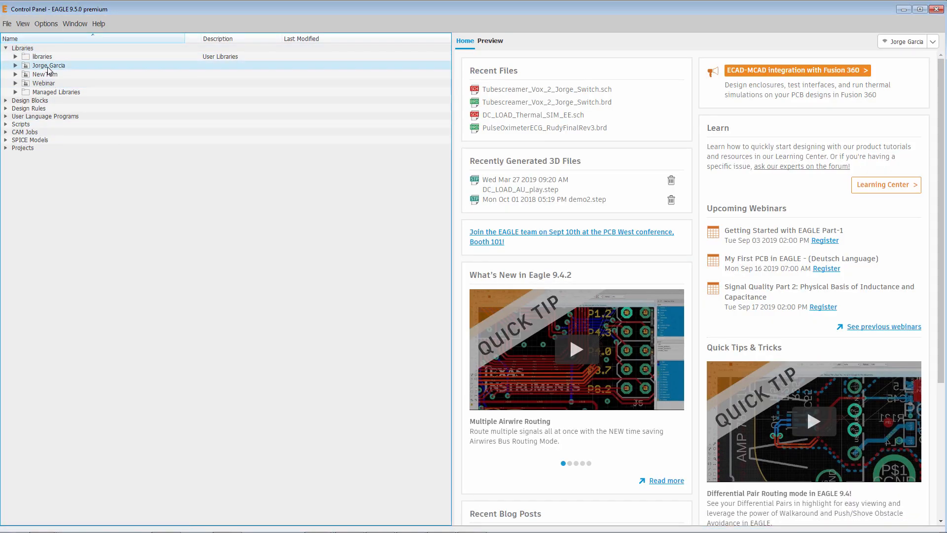
- Select the Webinar managed folder entry under Libraries in the Control Panel
left_click(44, 83)
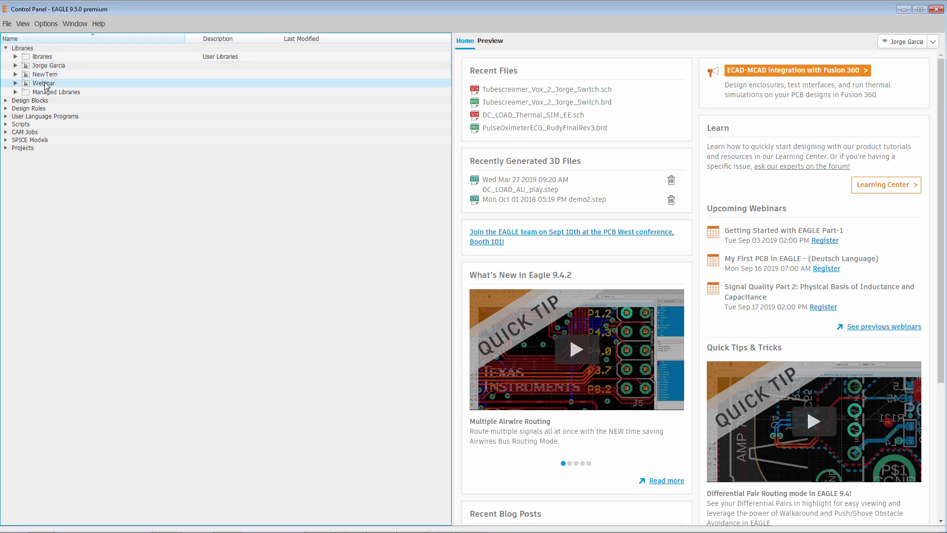